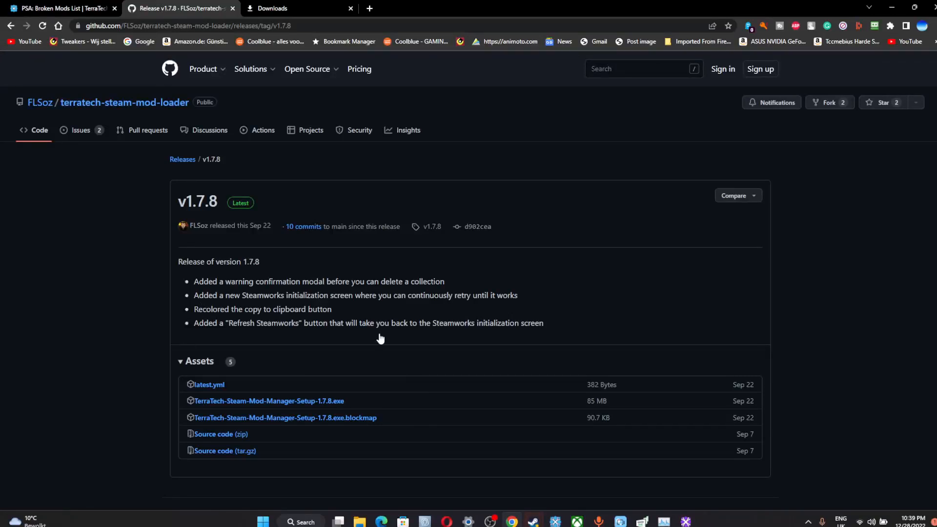
{"action": "mouse_move", "coordinate": [98, 103]}
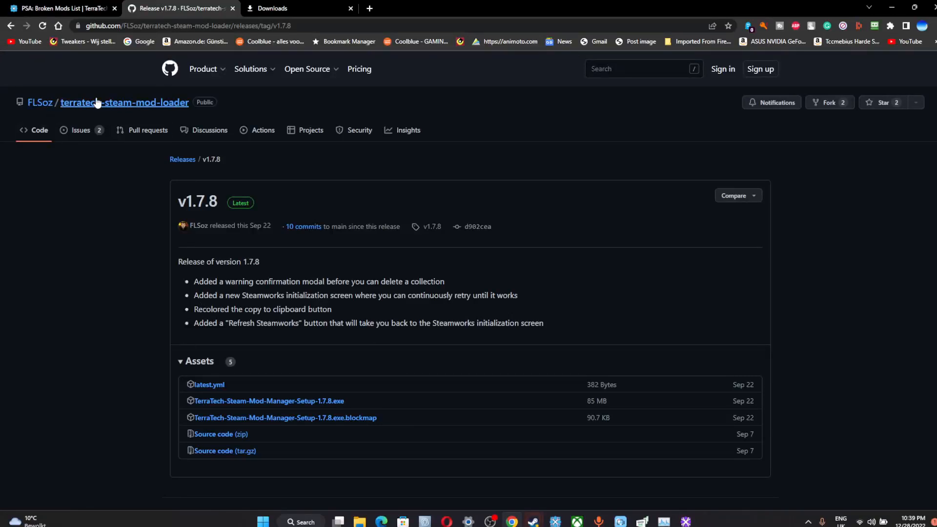
Bring up the TerraTech forum's 'PSA: Broken Mods List' thread in Chrome
{"action": "left_click", "coordinate": [60, 8]}
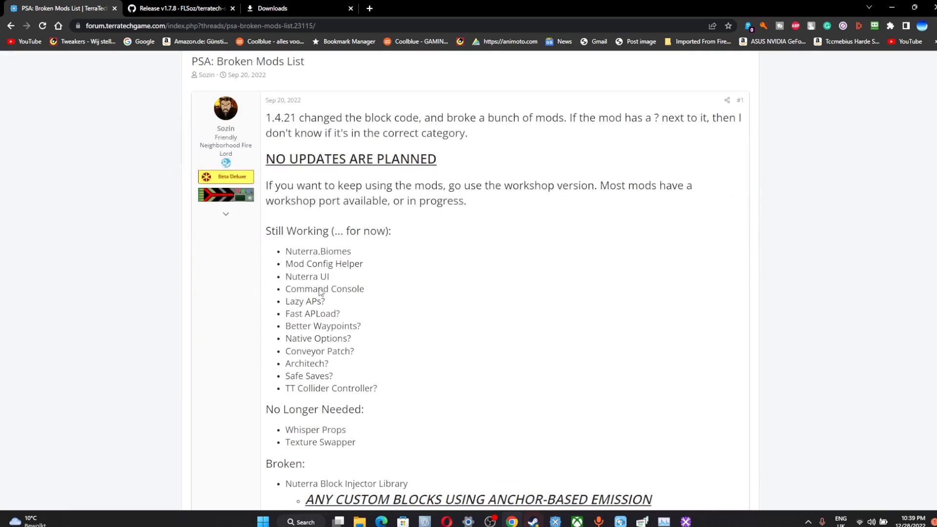
{"action": "mouse_move", "coordinate": [297, 262]}
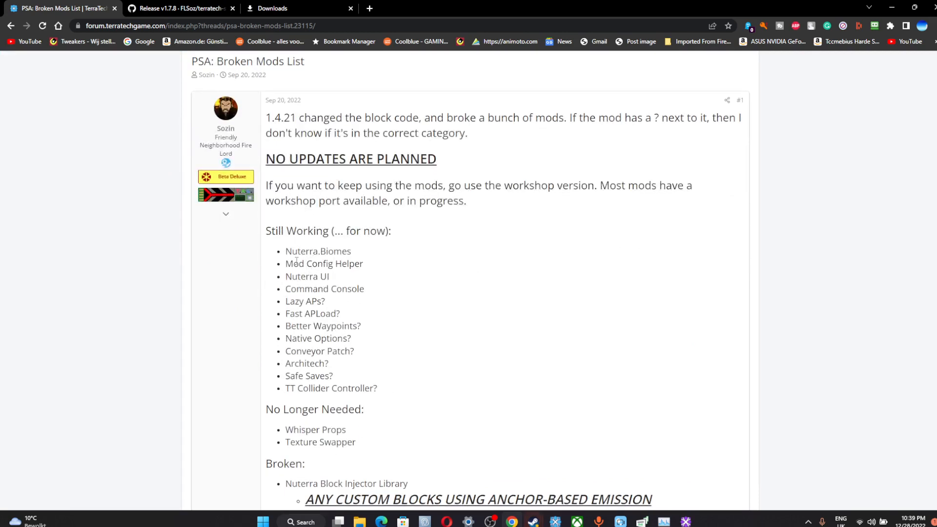
{"action": "mouse_move", "coordinate": [662, 510]}
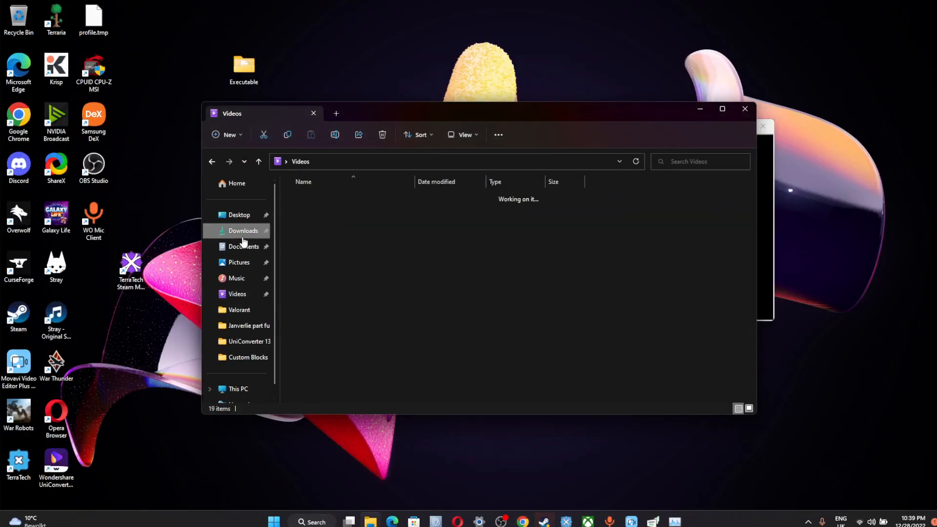
Run TerraTech-Steam-Mod-Manager-Setup from the Downloads folder so the installer begins
{"action": "left_click", "coordinate": [243, 231]}
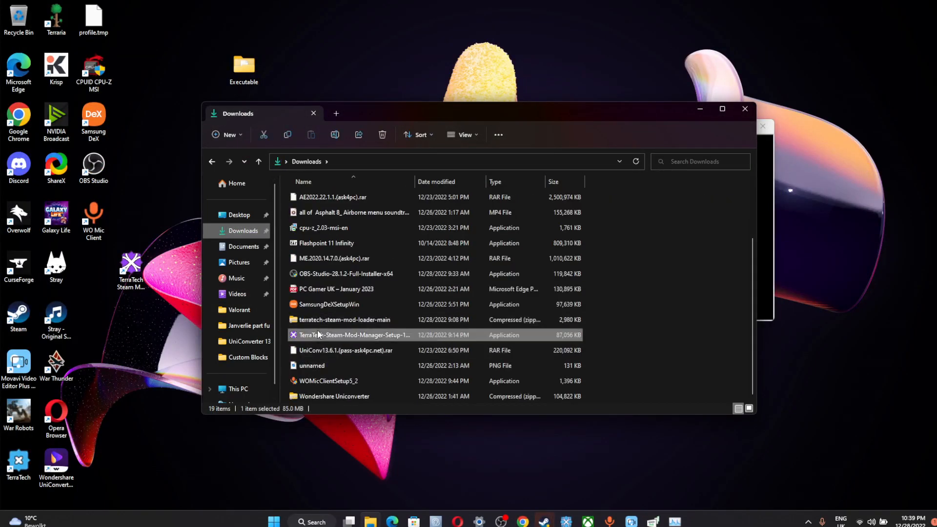
{"action": "double_click", "coordinate": [353, 335]}
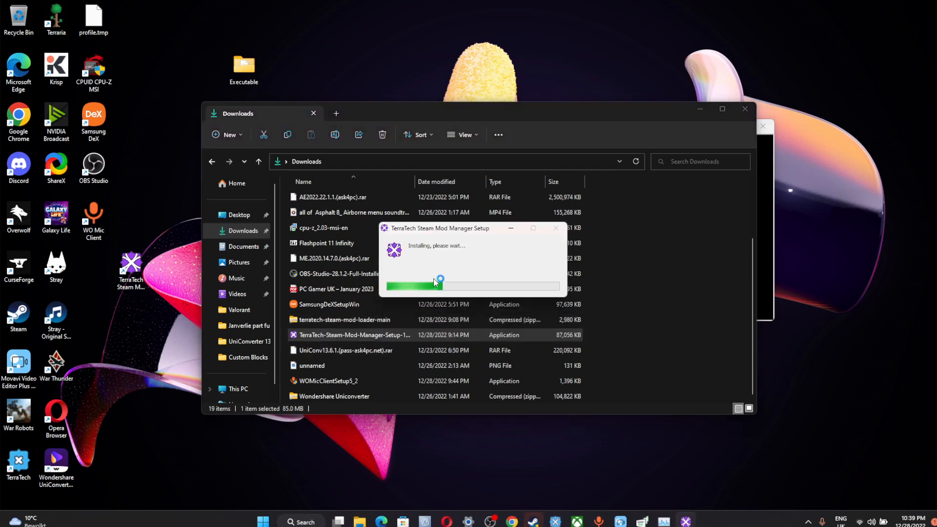
{"action": "mouse_move", "coordinate": [531, 521]}
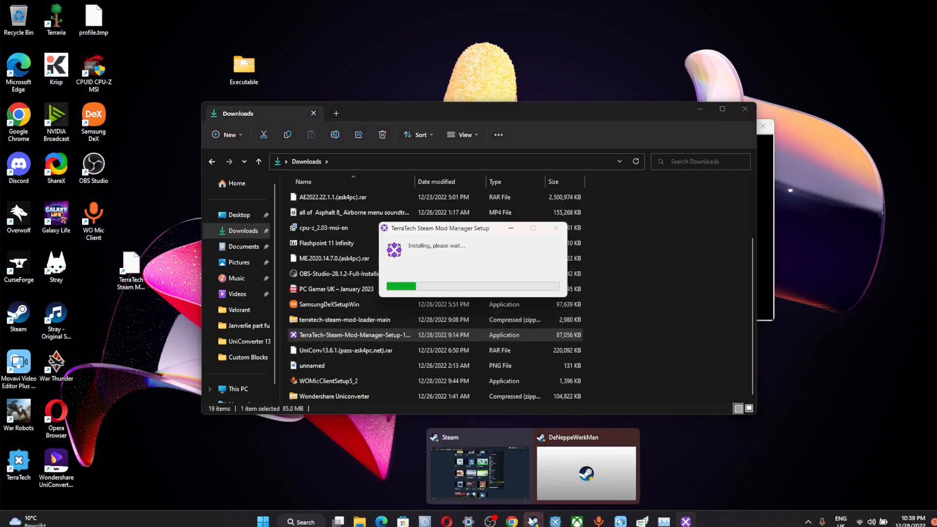
{"action": "mouse_move", "coordinate": [475, 257]}
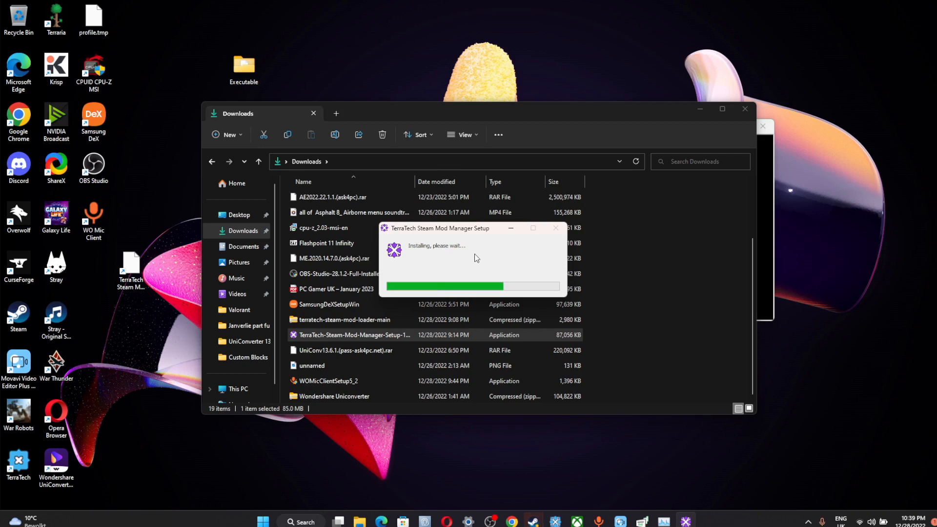
{"action": "mouse_move", "coordinate": [486, 258]}
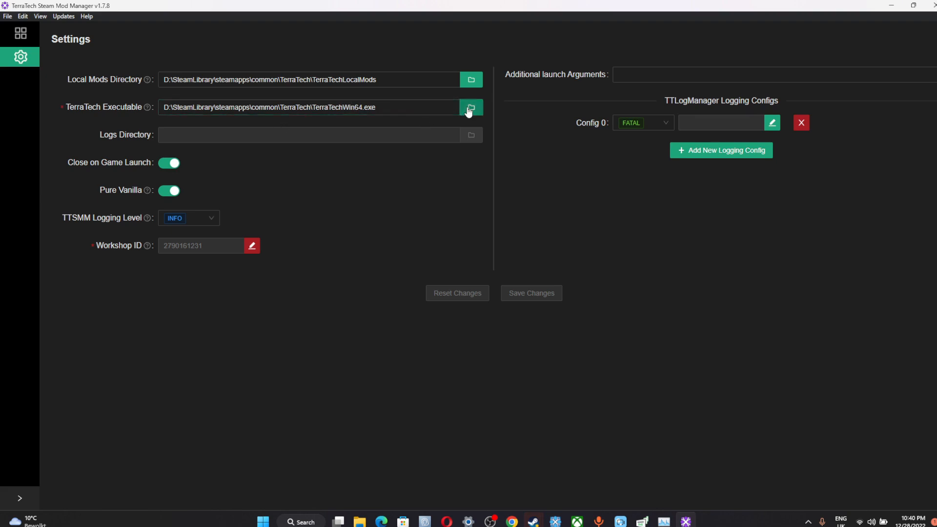
{"action": "mouse_move", "coordinate": [535, 521]}
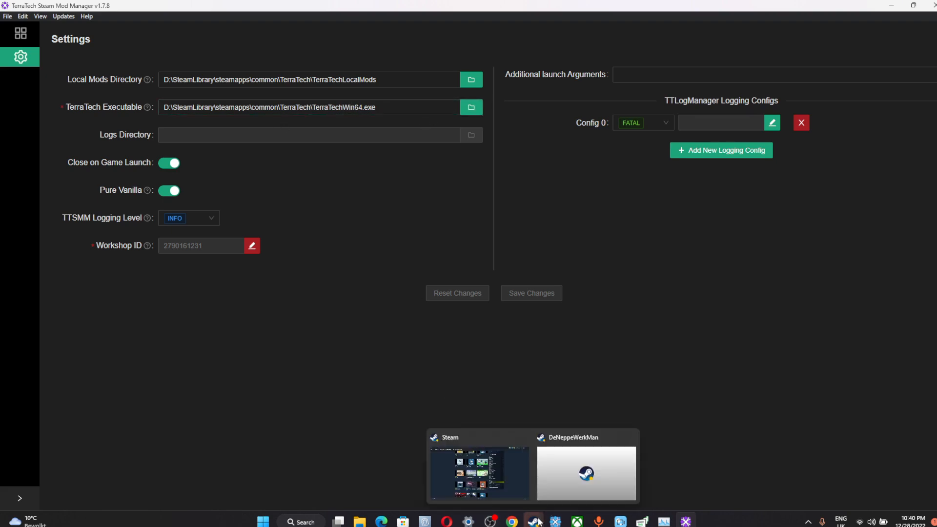
{"action": "left_click", "coordinate": [478, 472]}
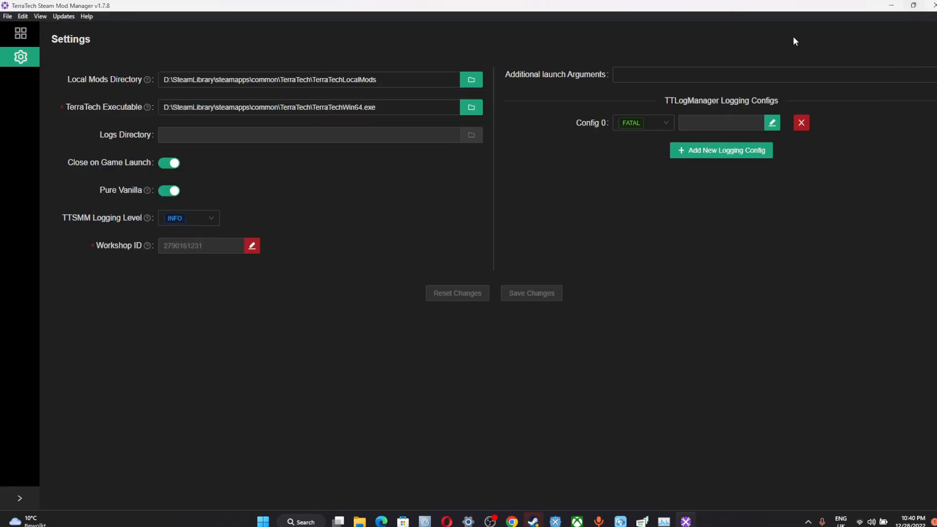
{"action": "mouse_move", "coordinate": [412, 492]}
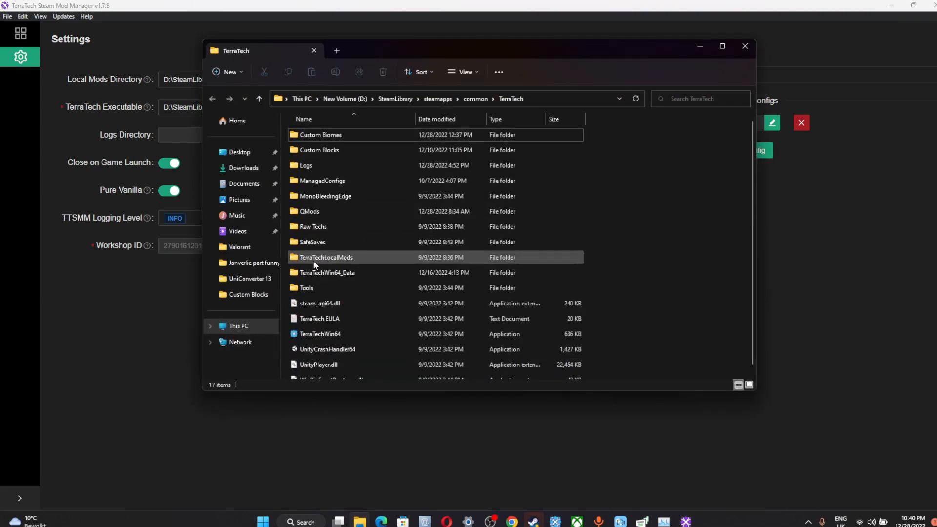
{"action": "mouse_move", "coordinate": [326, 256]}
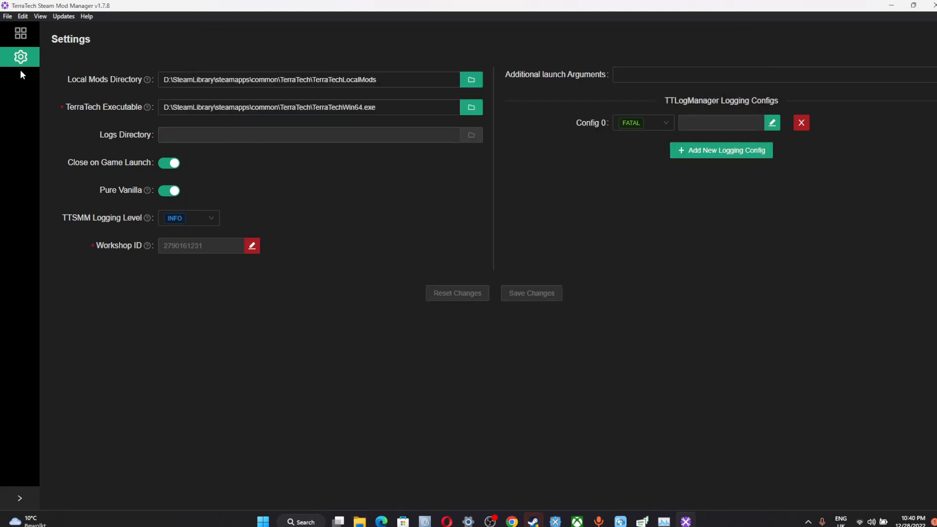
{"action": "mouse_move", "coordinate": [21, 33]}
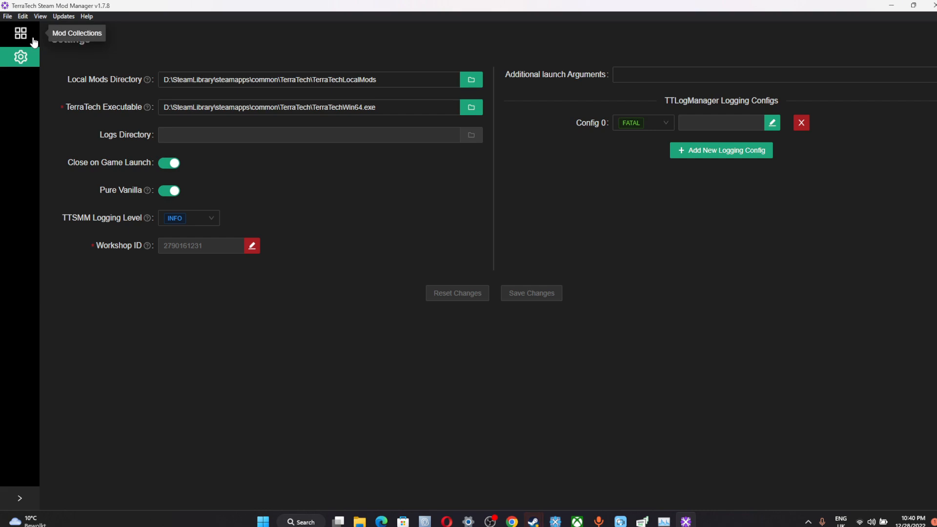
Subscribe to the AA Guns item in the TerraTech Steam Workshop, then return to the mod manager
{"action": "left_click", "coordinate": [20, 33]}
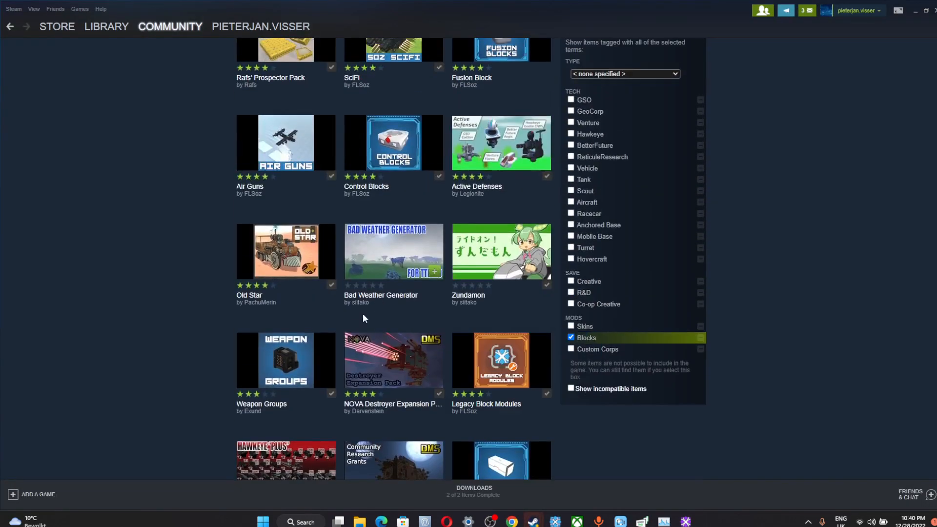
{"action": "scroll", "scroll_direction": "up", "scroll_amount": 3}
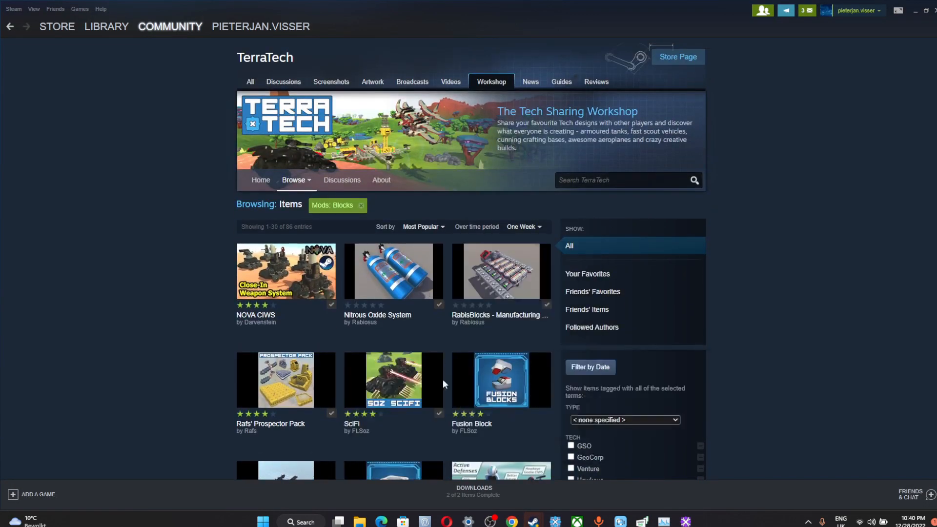
{"action": "scroll", "scroll_direction": "down", "scroll_amount": 3}
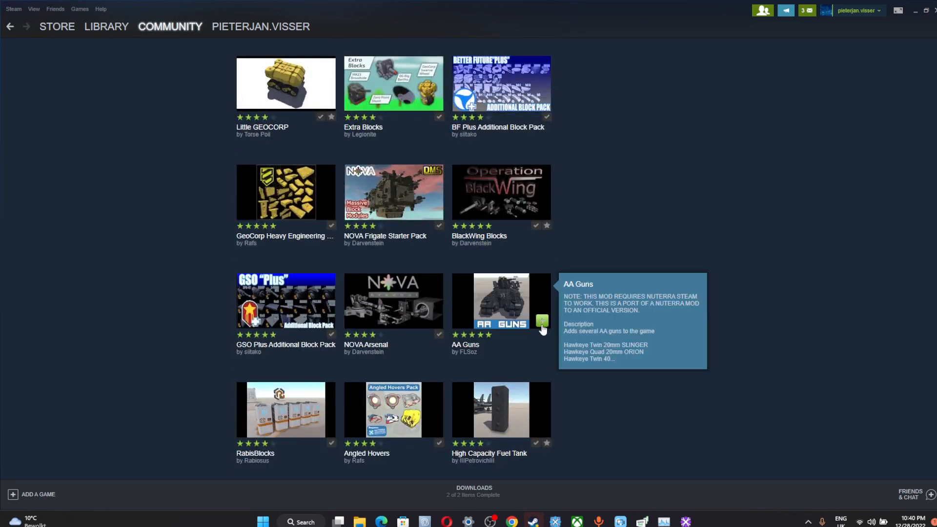
{"action": "left_click", "coordinate": [540, 321]}
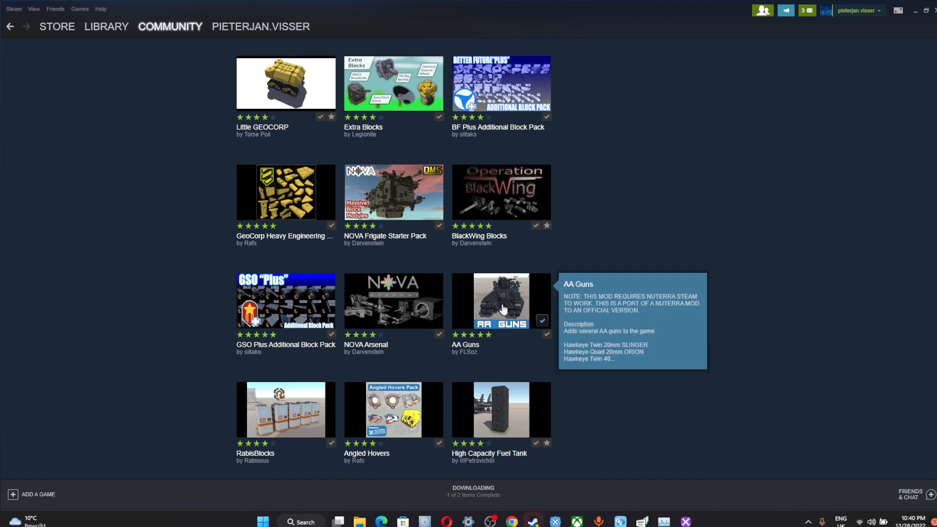
{"action": "mouse_move", "coordinate": [465, 477]}
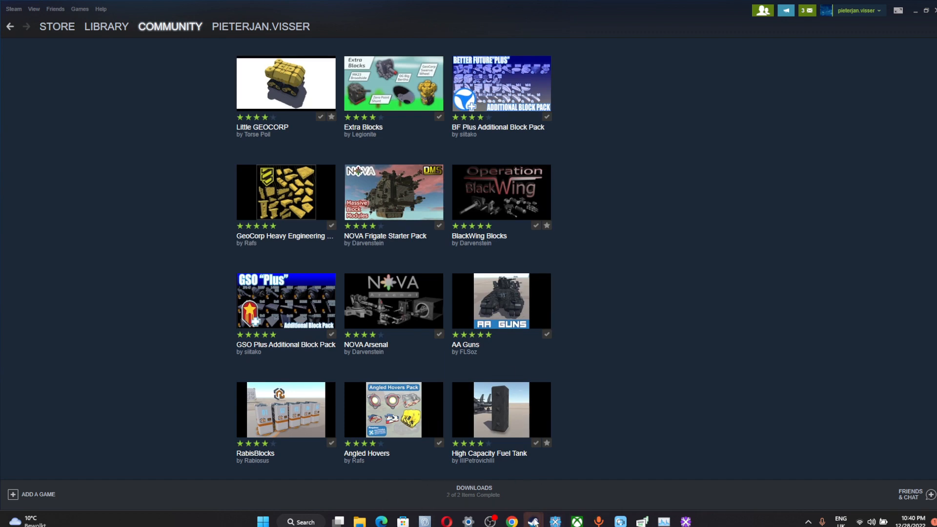
{"action": "mouse_move", "coordinate": [532, 521]}
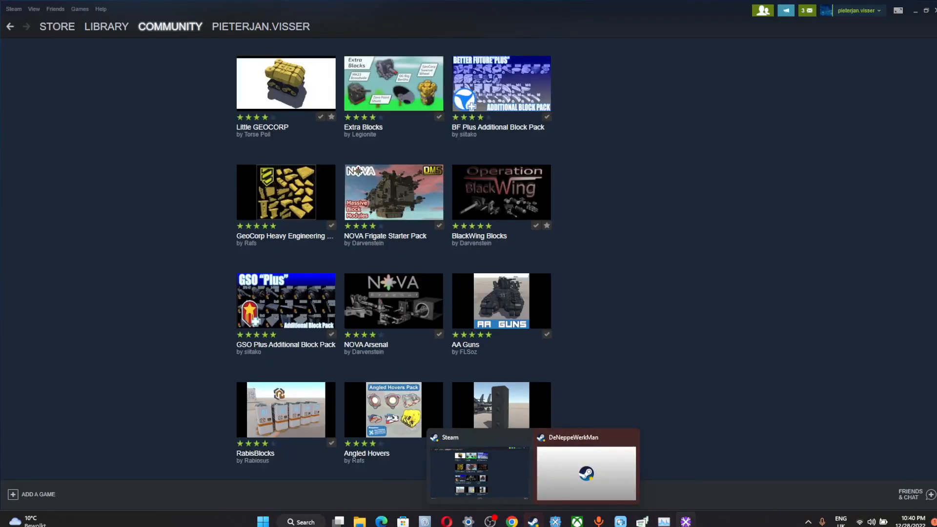
{"action": "left_click", "coordinate": [584, 472]}
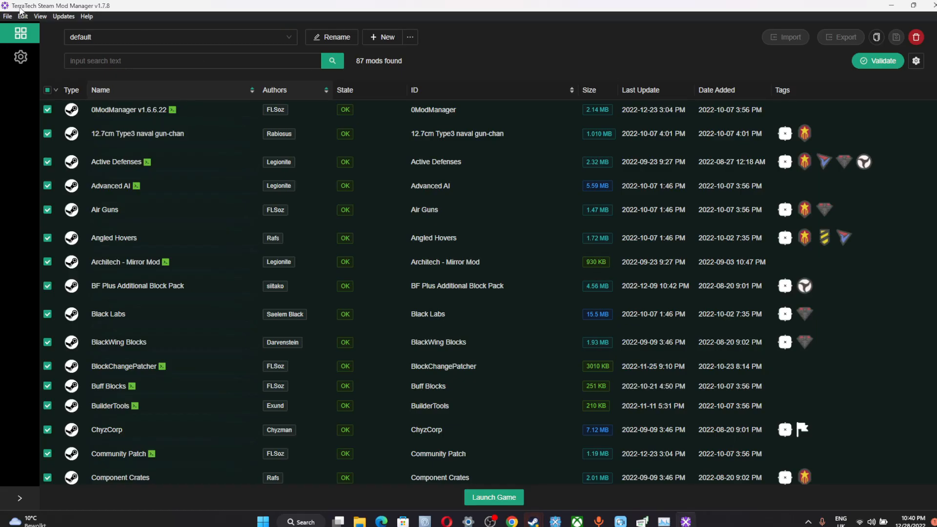
Enable AA Guns in the default collection, bringing it to 88 OK mods, and go to Settings
{"action": "scroll", "scroll_direction": "down", "scroll_amount": 3}
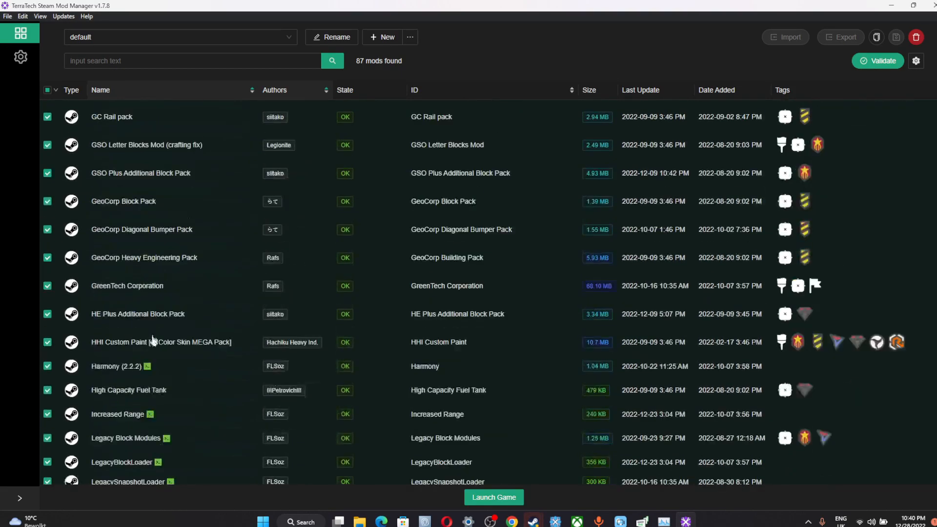
{"action": "scroll", "scroll_direction": "down", "scroll_amount": 3}
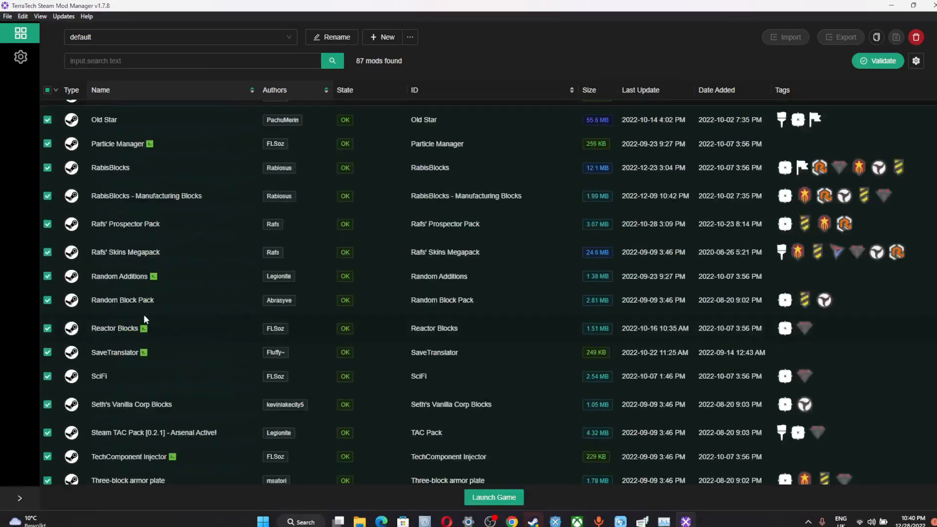
{"action": "scroll", "scroll_direction": "down", "scroll_amount": 3}
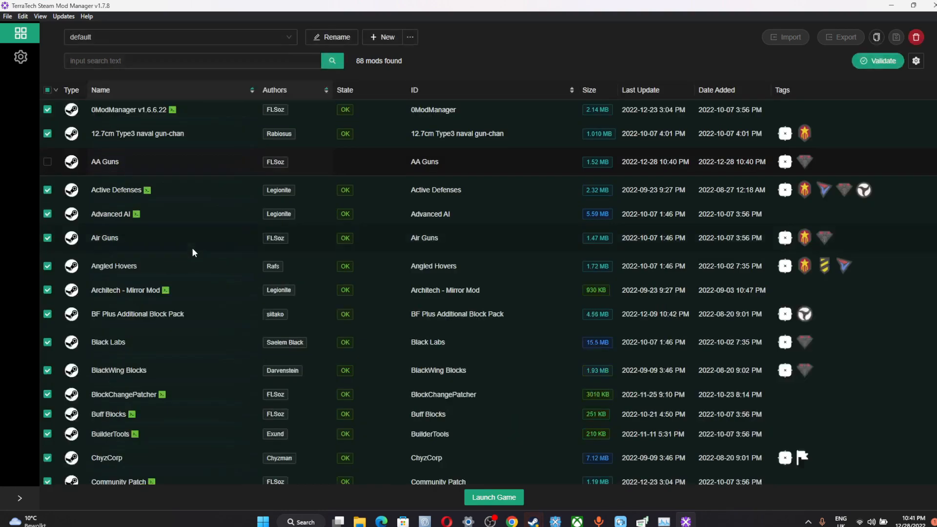
{"action": "mouse_move", "coordinate": [217, 244]}
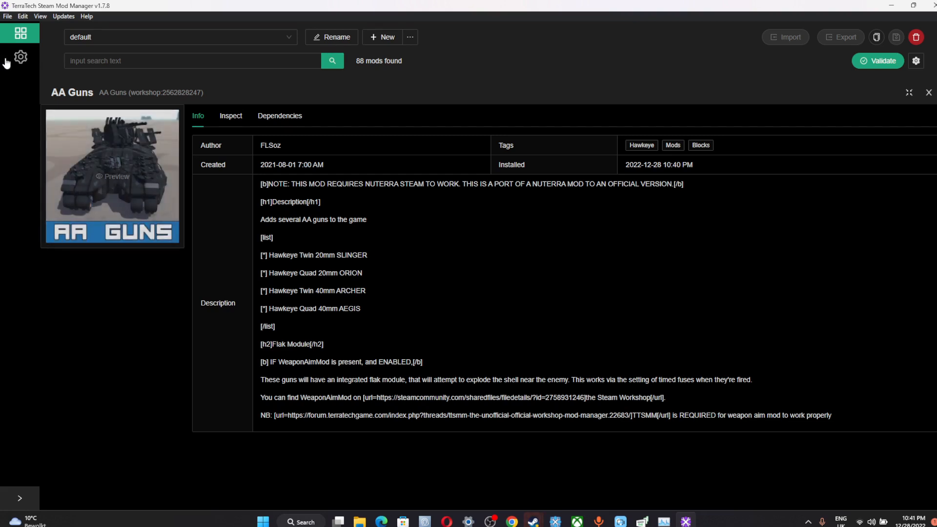
{"action": "left_click", "coordinate": [19, 56]}
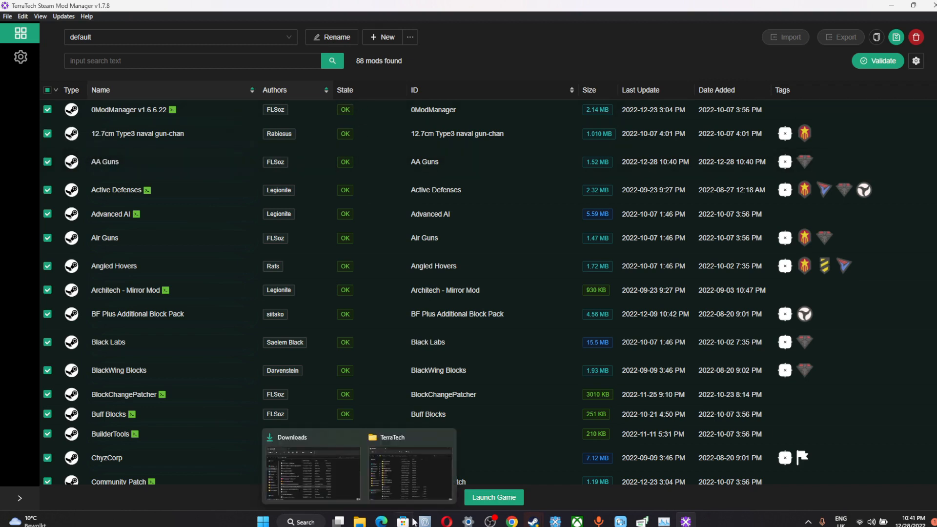
{"action": "left_click", "coordinate": [19, 56]}
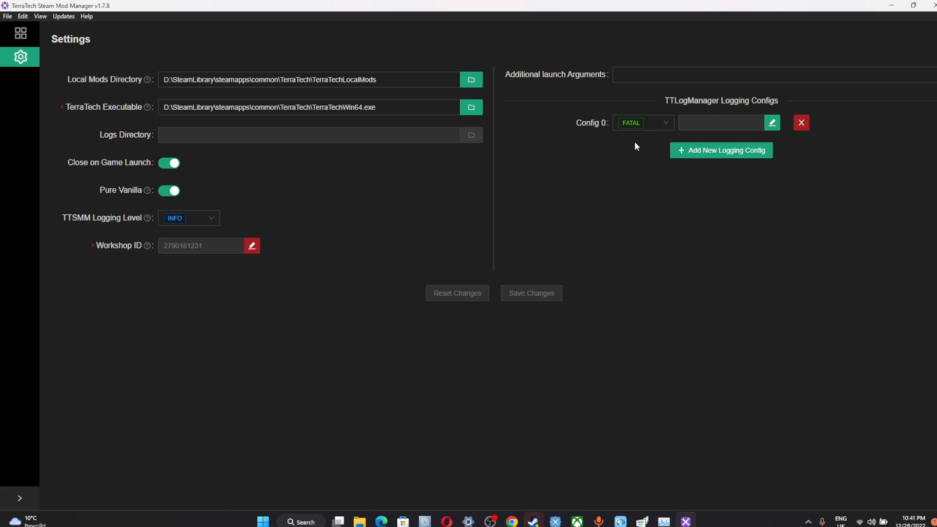
{"action": "mouse_move", "coordinate": [891, 5]}
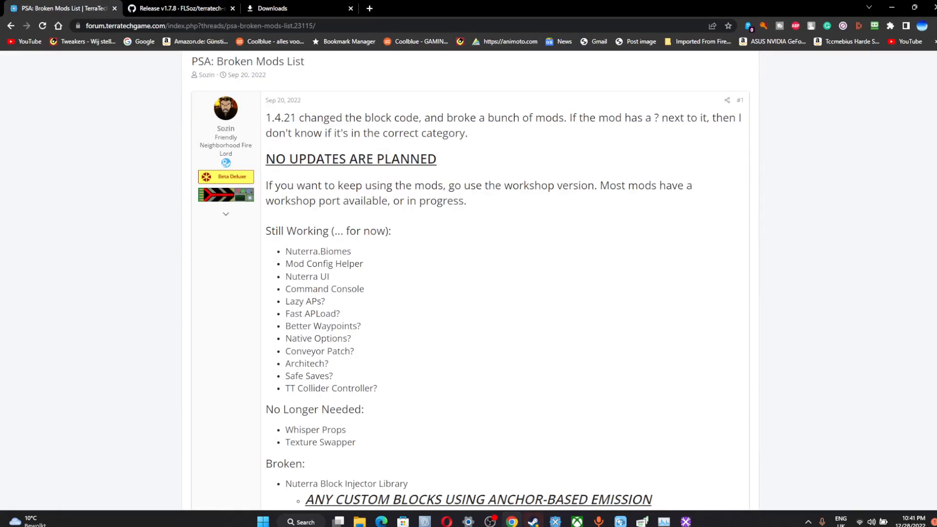
Return to the FLSoz terratech-steam-mod-loader v1.7.8 release page on GitHub
{"action": "scroll", "scroll_direction": "up", "scroll_amount": 3}
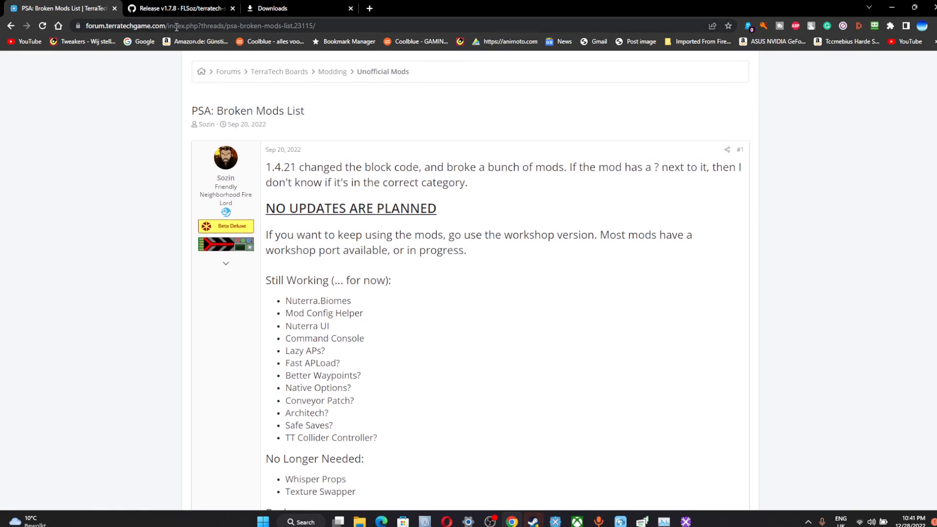
{"action": "left_click", "coordinate": [180, 9]}
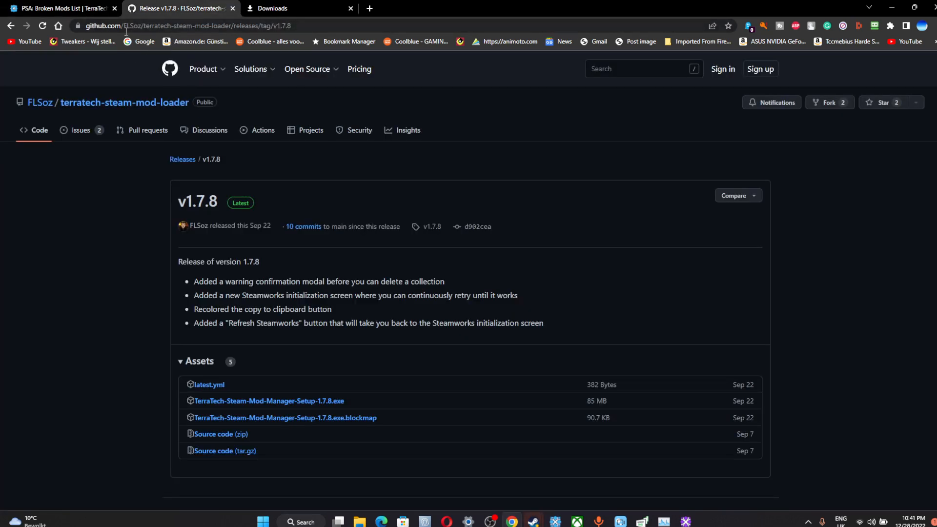
{"action": "mouse_move", "coordinate": [331, 467]}
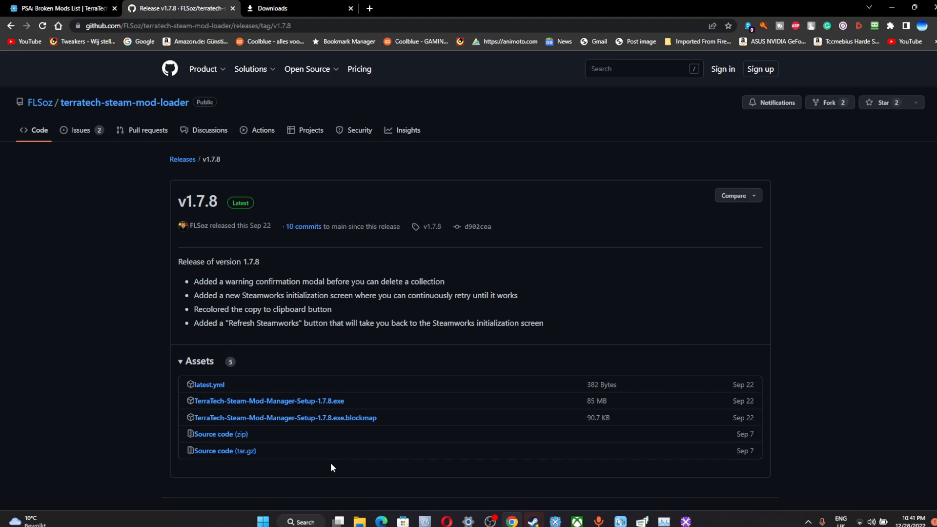